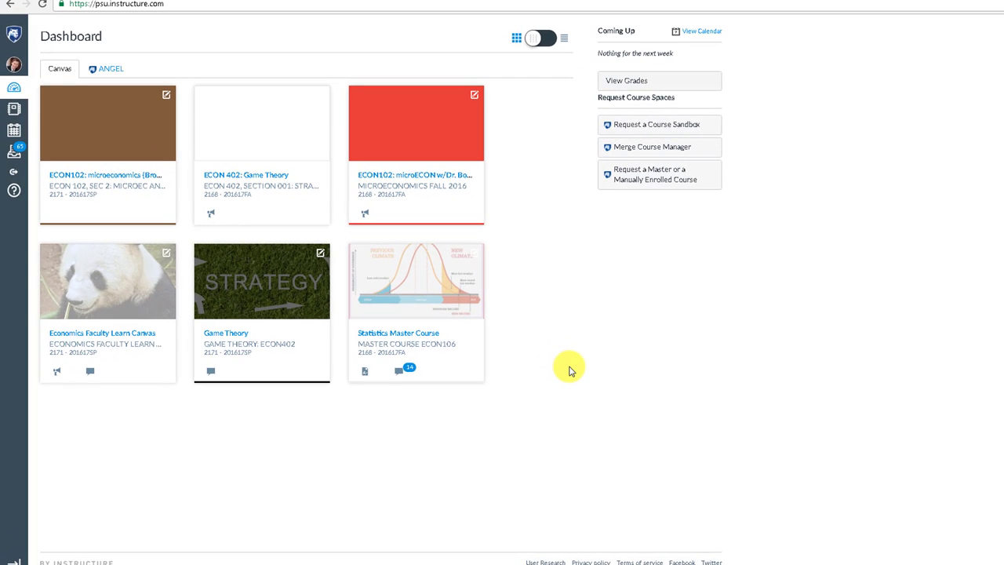
mouse_move(14, 64)
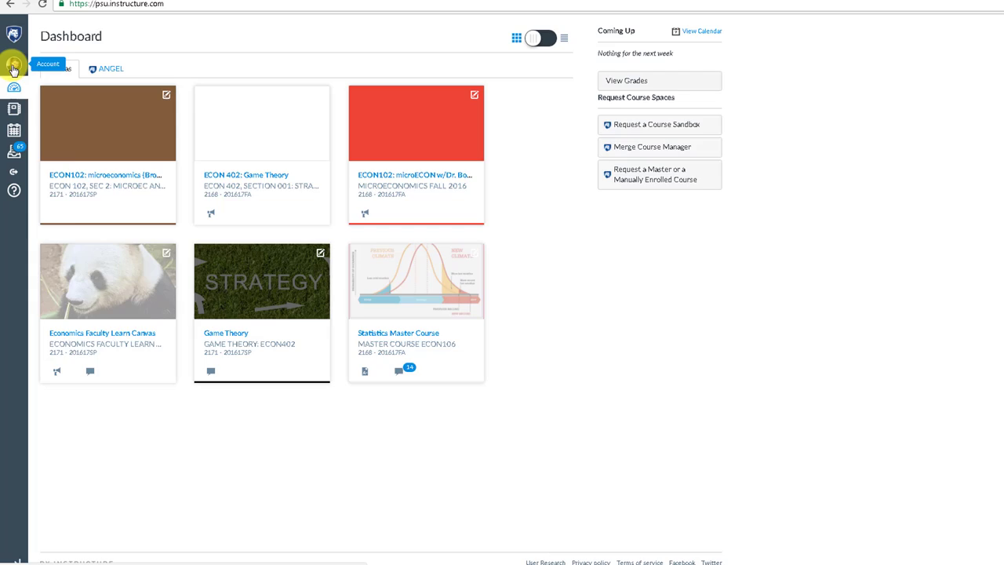
Open the Account tray from the dashboard's global navigation avatar
left_click(14, 64)
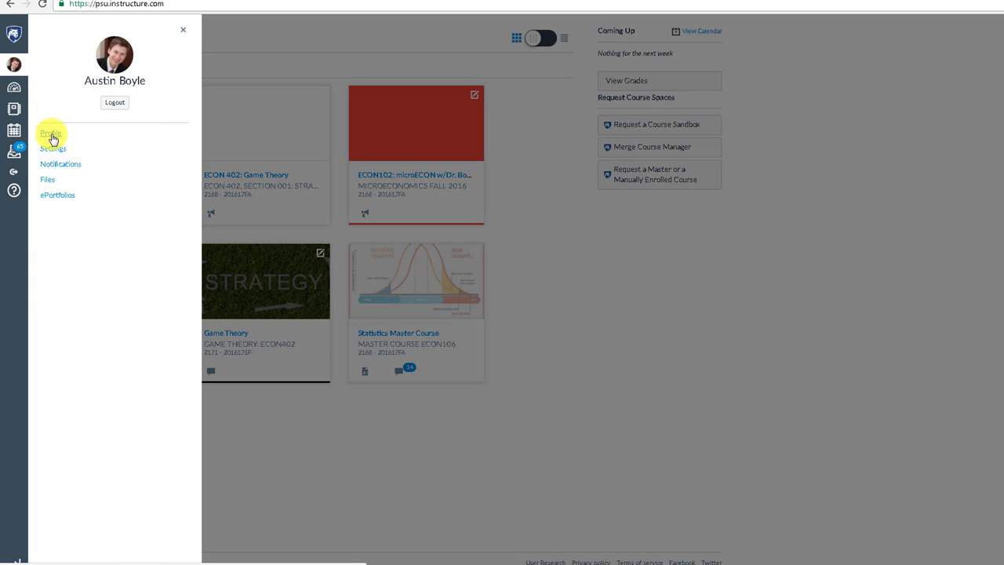
mouse_move(61, 165)
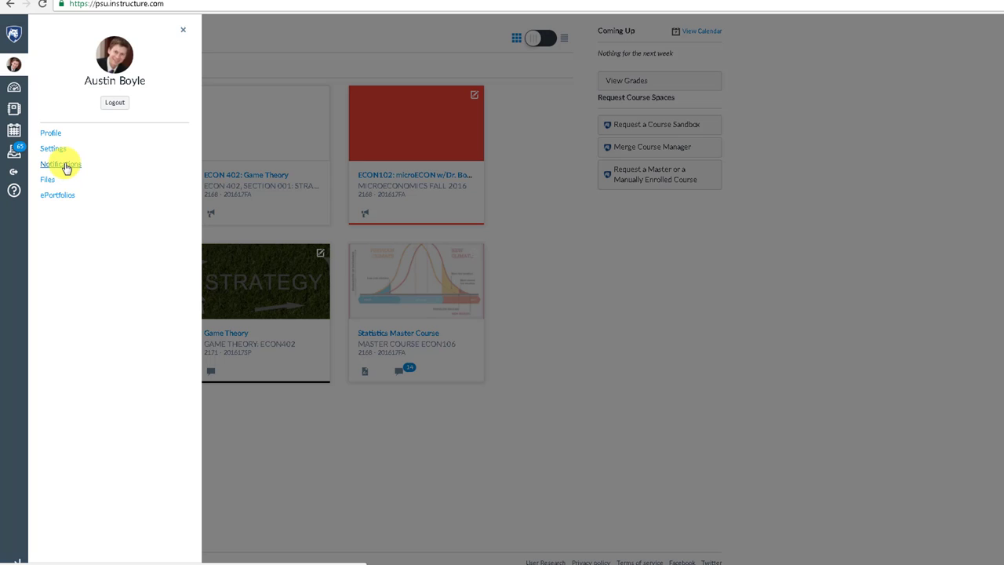
Go to Notifications to show the Notification Preferences table of course activities and channels
left_click(60, 164)
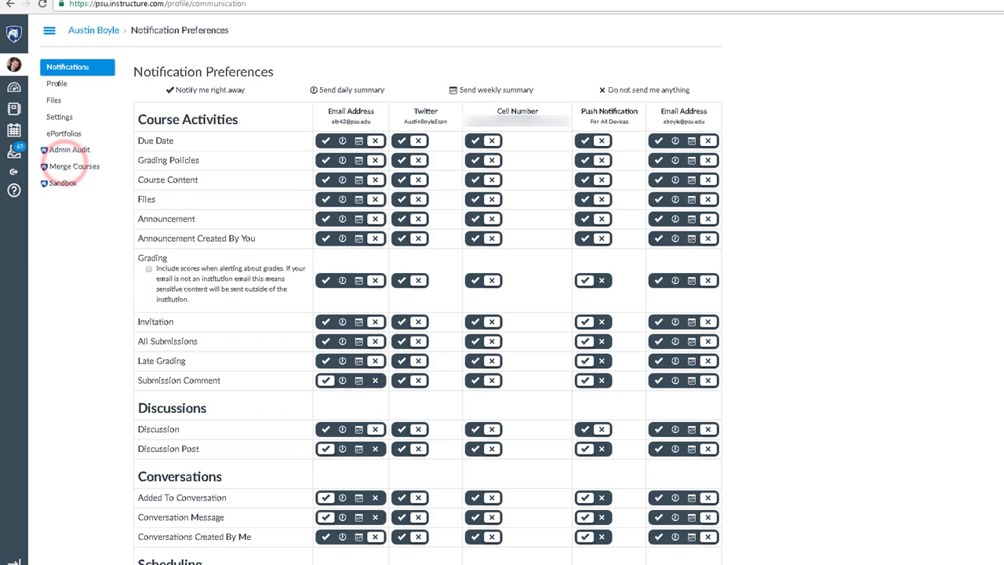
mouse_move(749, 151)
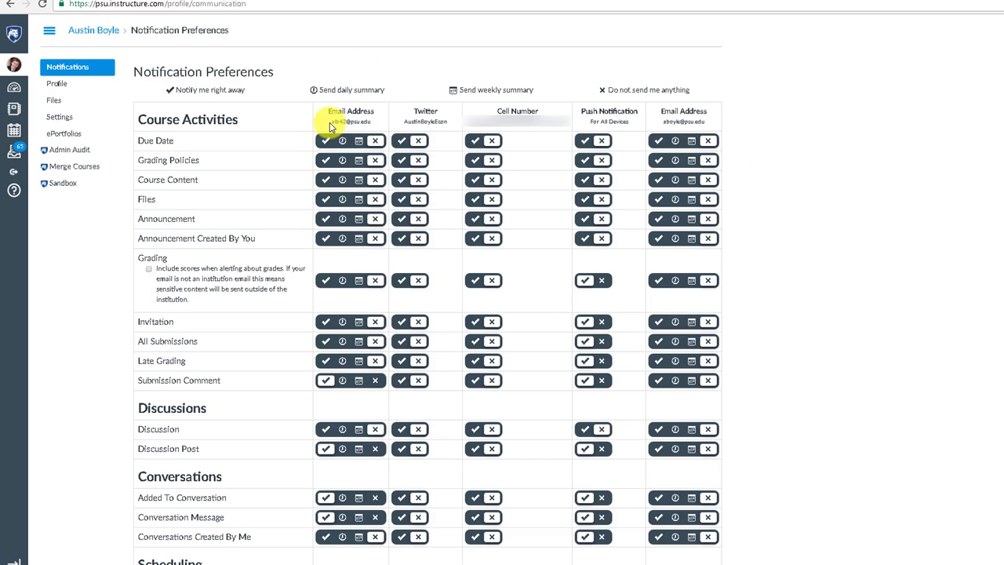
double_click(349, 121)
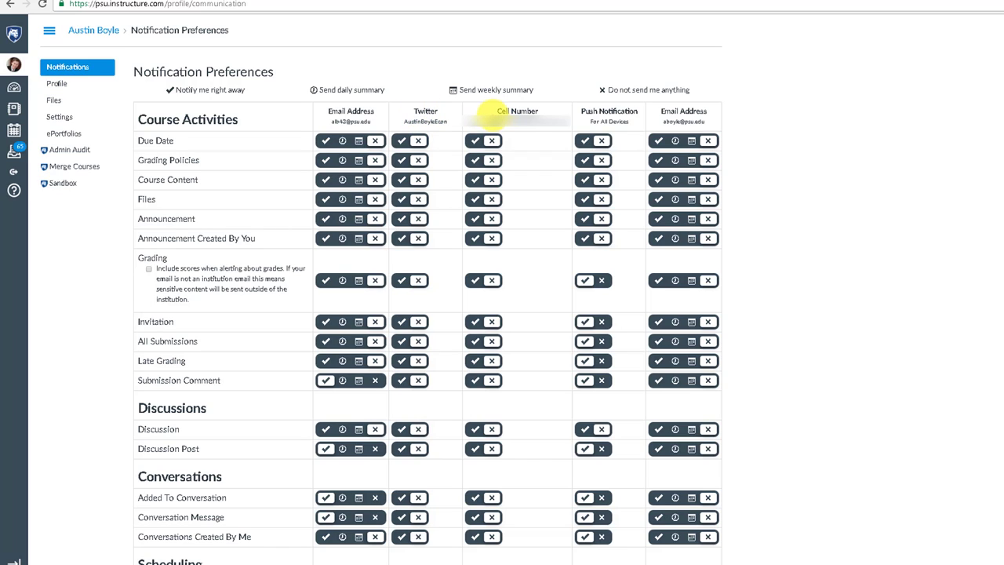
mouse_move(553, 134)
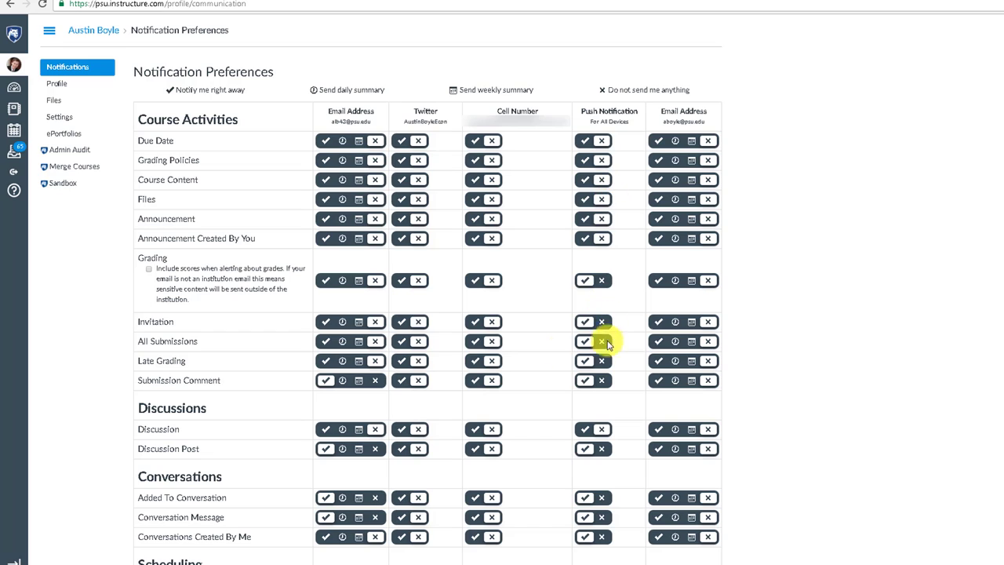
mouse_move(193, 340)
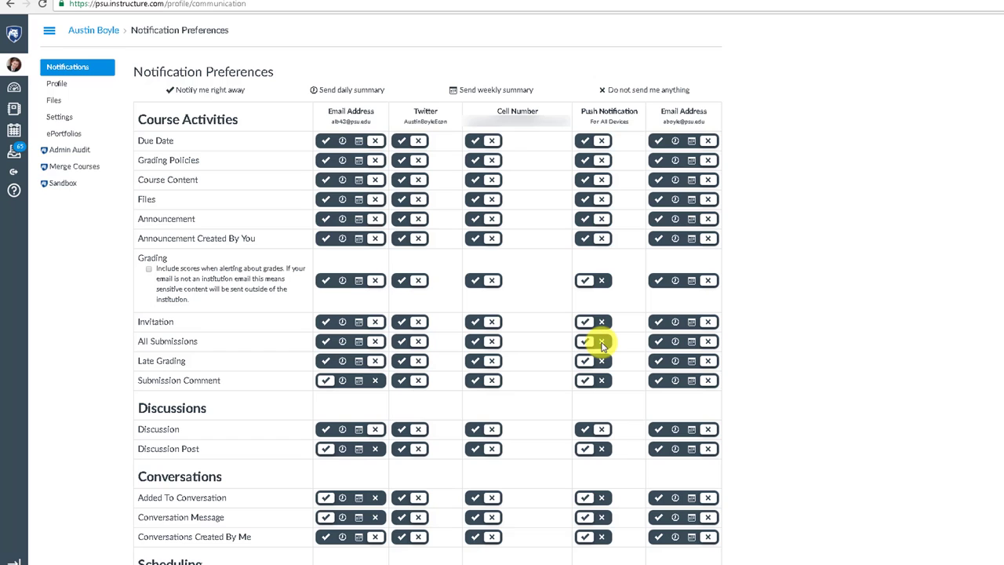
Switch All Submissions push notifications to do-not-send and review the other categories
left_click(601, 340)
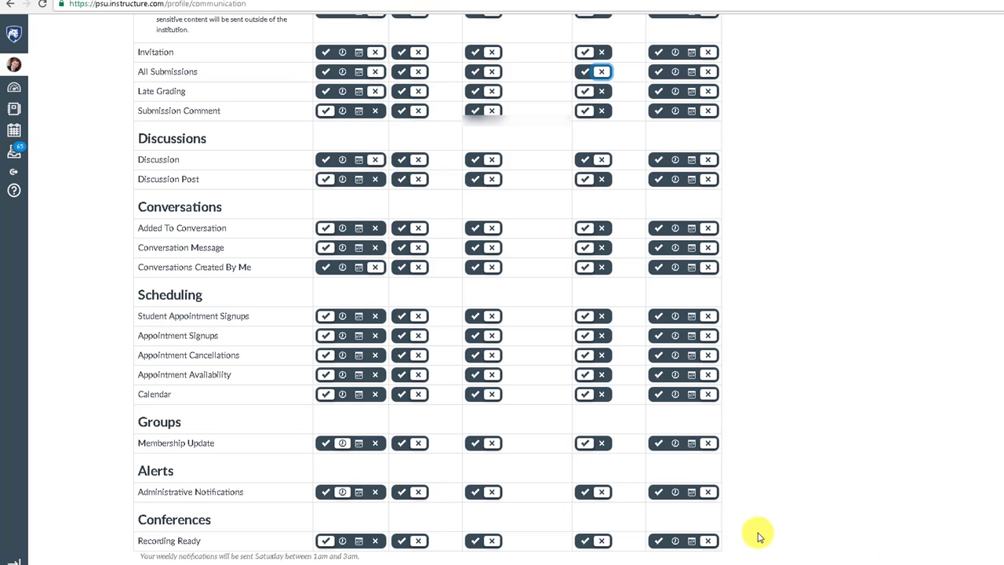
mouse_move(573, 304)
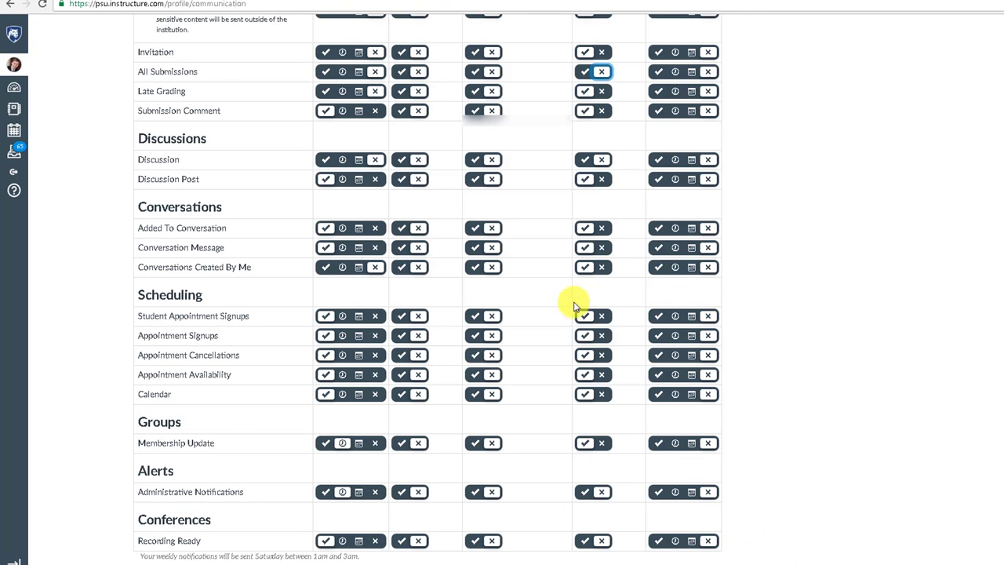
scroll("up", 3)
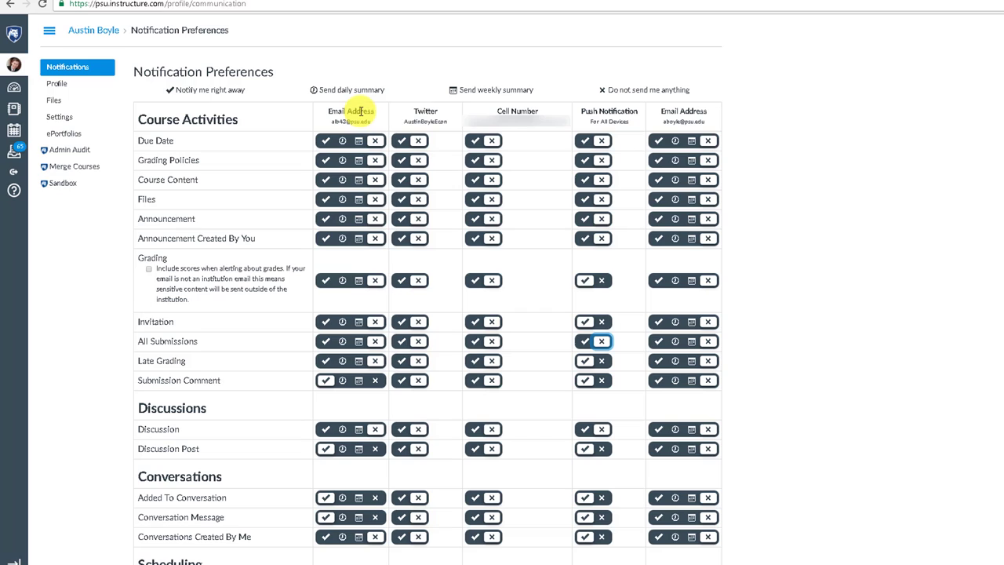
mouse_move(56, 84)
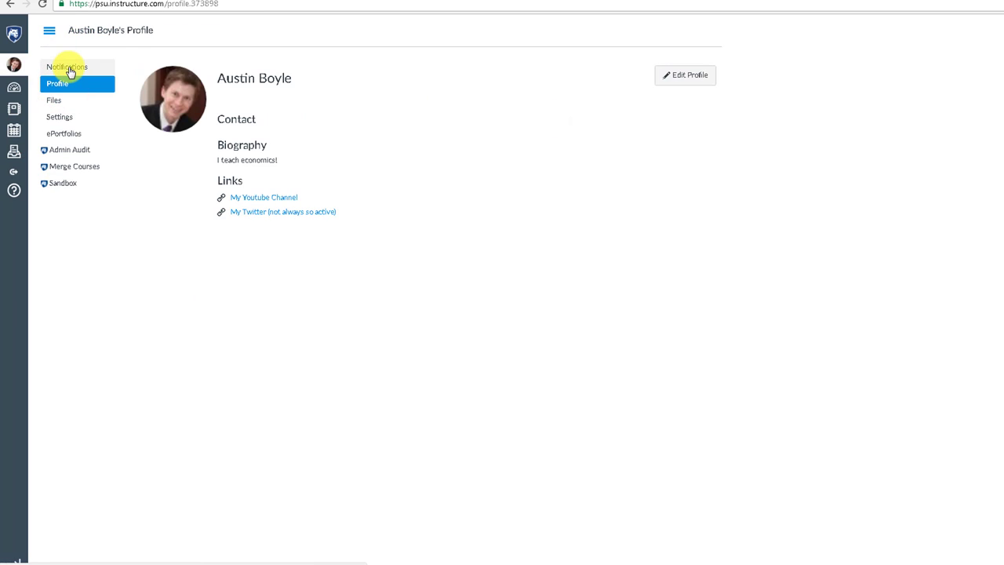
Return to Notification Preferences and confirm the All Submissions push setting stays off
left_click(67, 67)
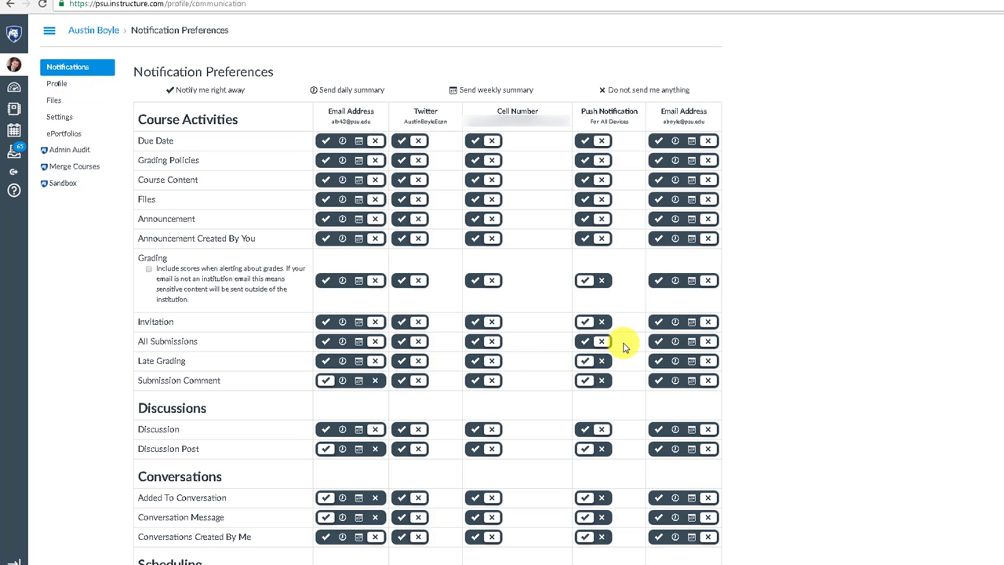
left_click(601, 340)
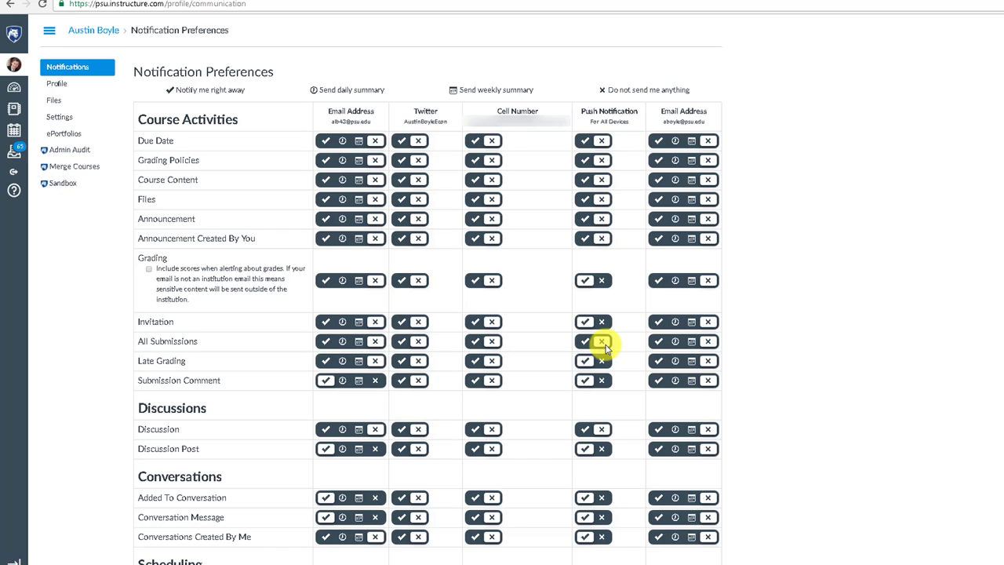
left_click(584, 340)
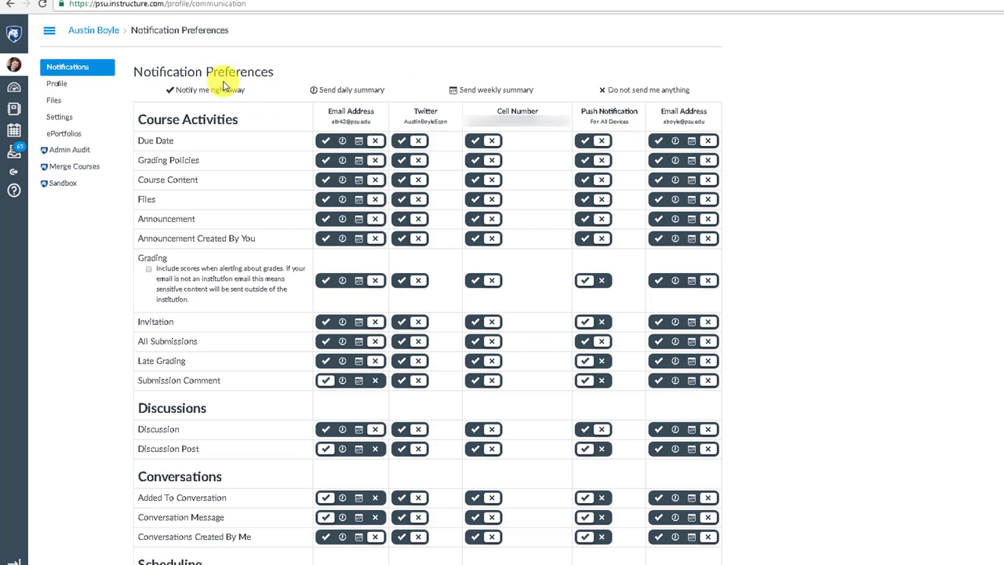
mouse_move(343, 89)
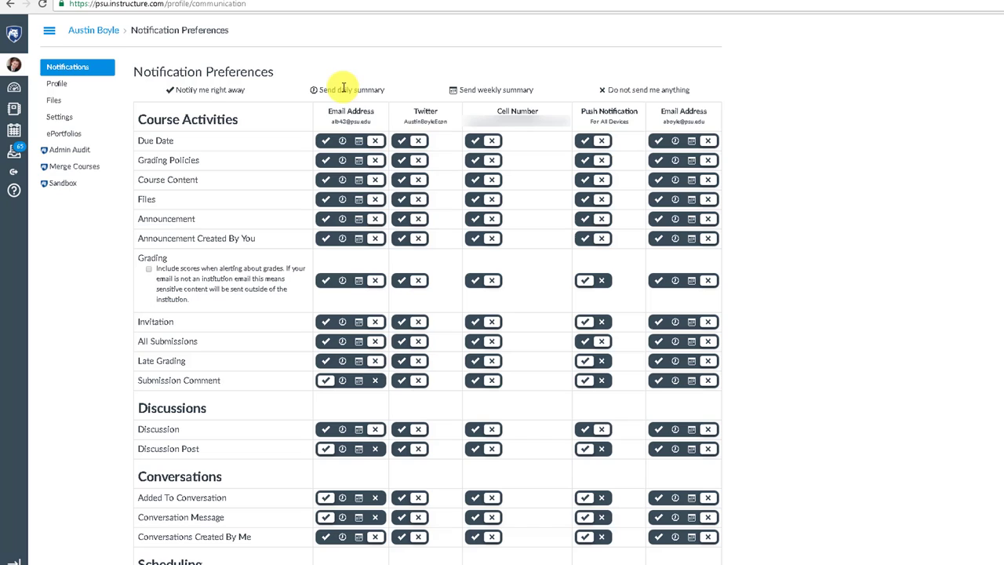
mouse_move(535, 93)
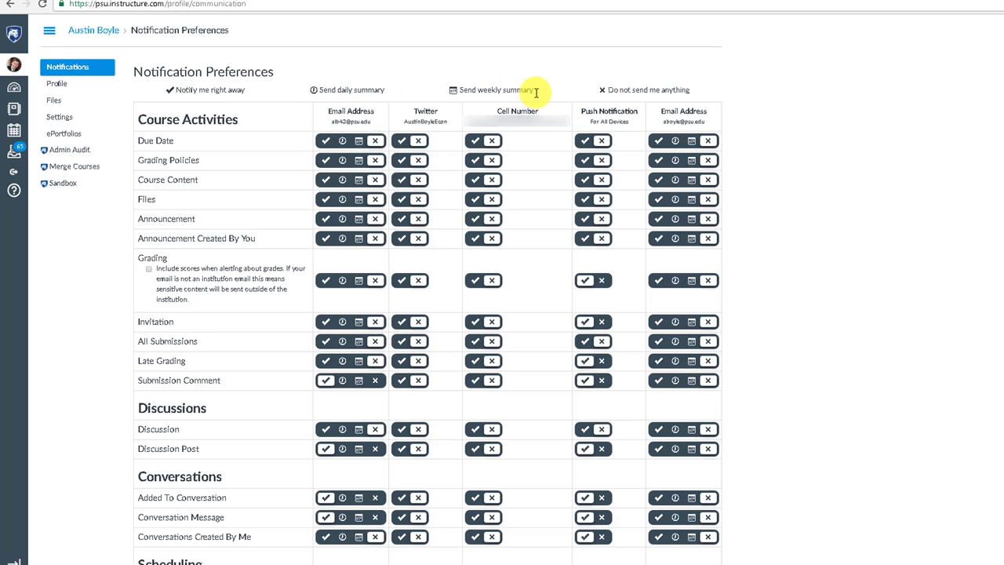